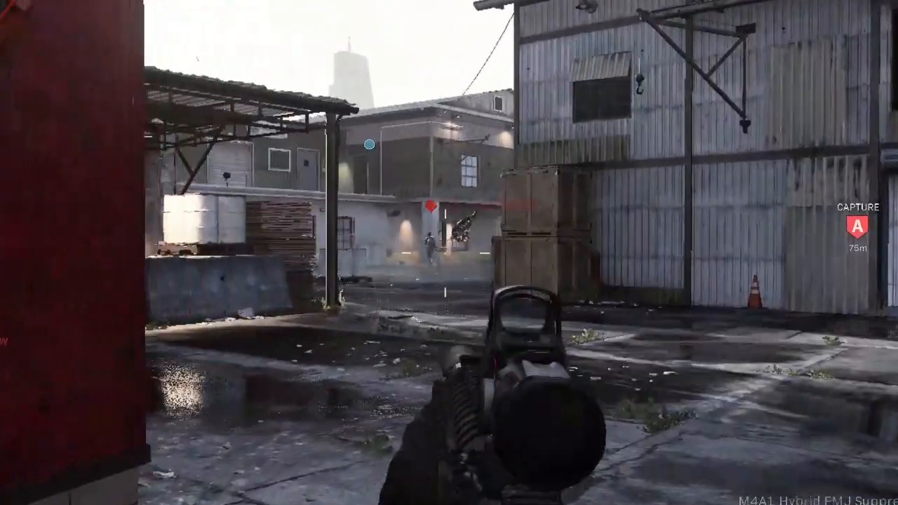
# Advance past the gameplay intro to Power Options with Ultimate Performance selected.
pyautogui.click(449, 253)
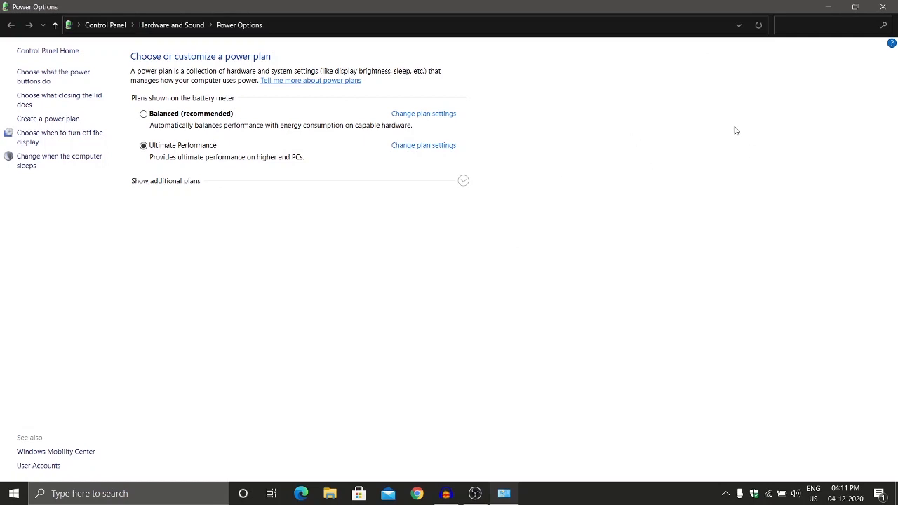
pyautogui.moveTo(178, 165)
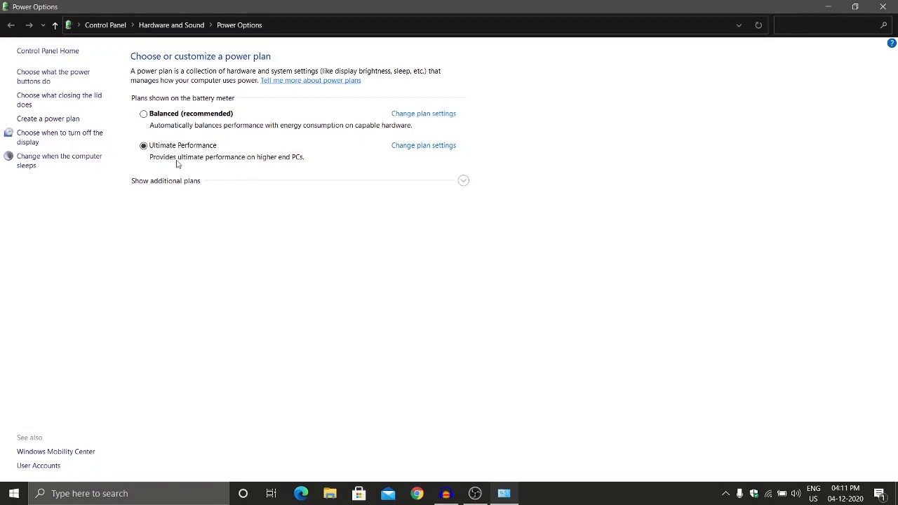
# Run powercfg -duplicatescheme for the Ultimate Performance GUID in an administrator Command Prompt.
pyautogui.click(126, 494)
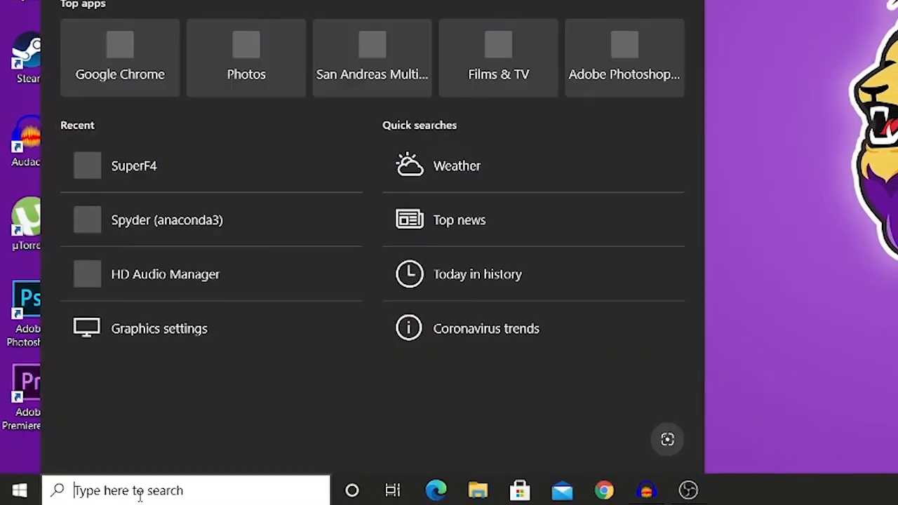
pyautogui.write('cmd')
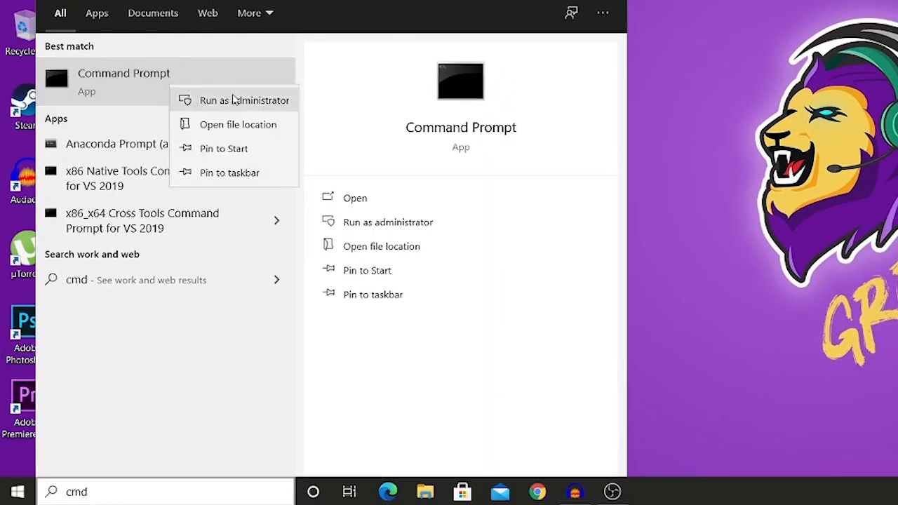
pyautogui.moveTo(270, 106)
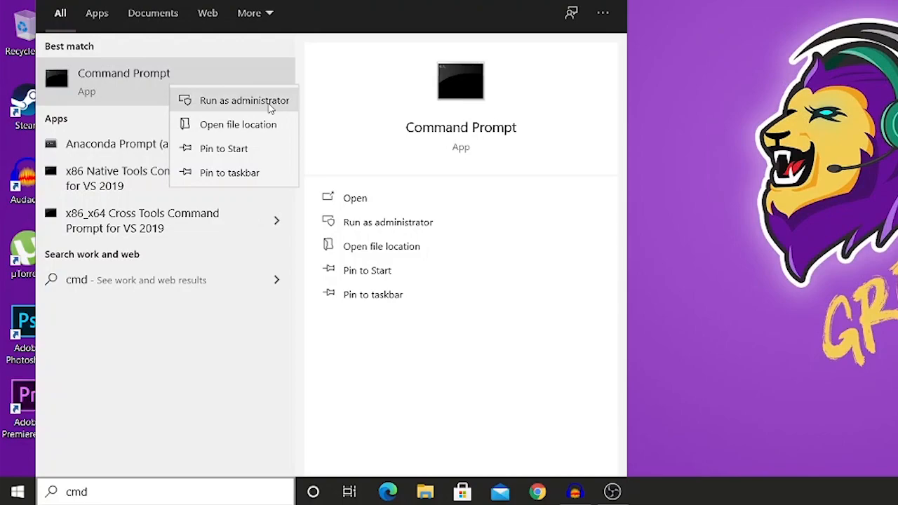
pyautogui.click(245, 100)
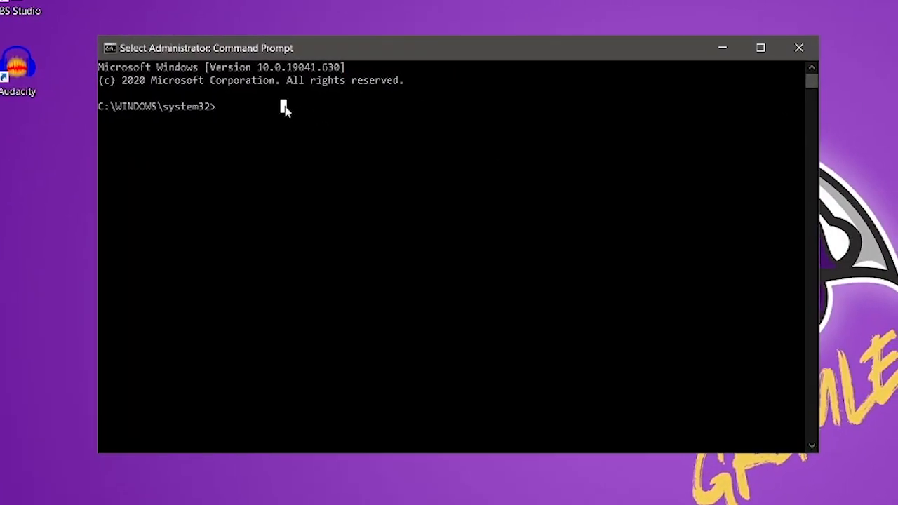
pyautogui.write('powercfg -duplicatescheme e9a42b02-d5df-448d-aa00-03f14749eb61')
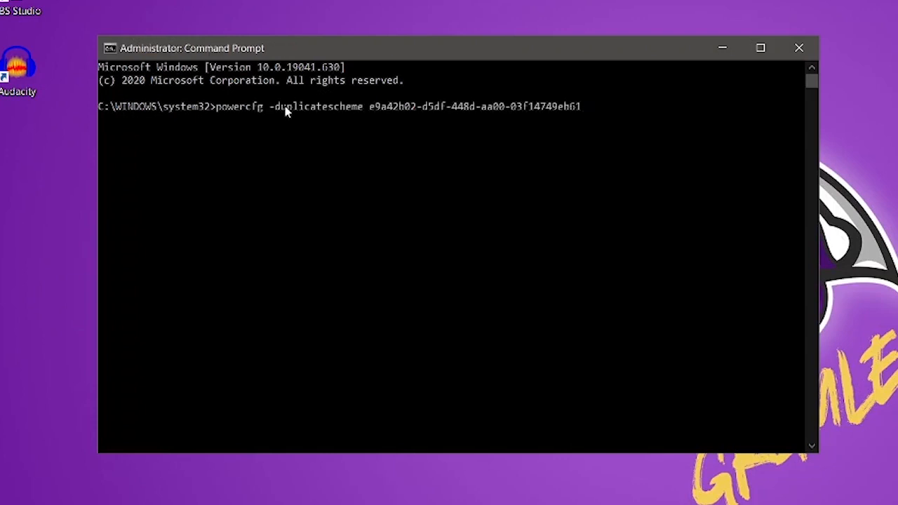
pyautogui.moveTo(620, 135)
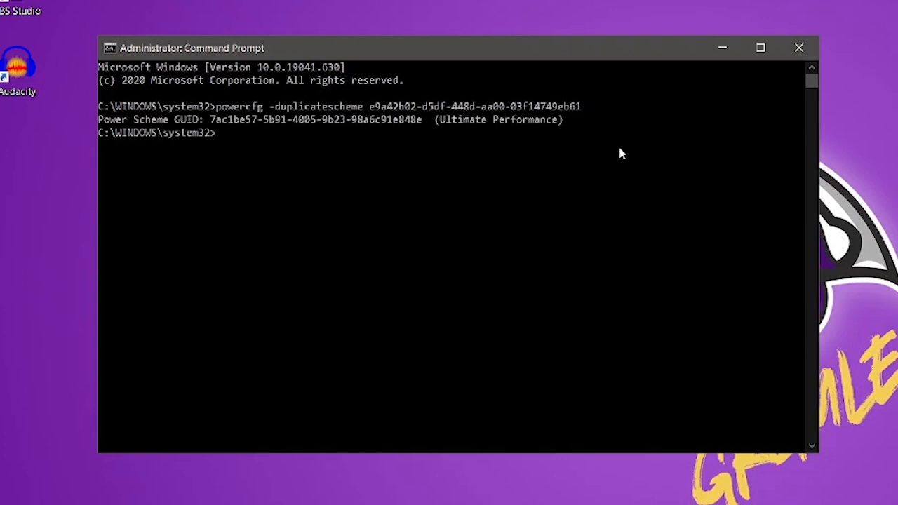
pyautogui.moveTo(108, 123)
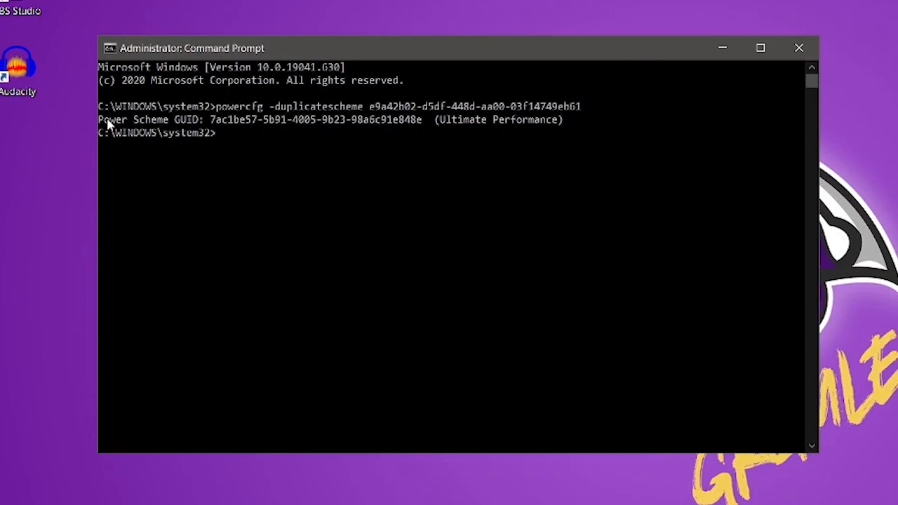
pyautogui.moveTo(99, 119); pyautogui.dragTo(576, 120)
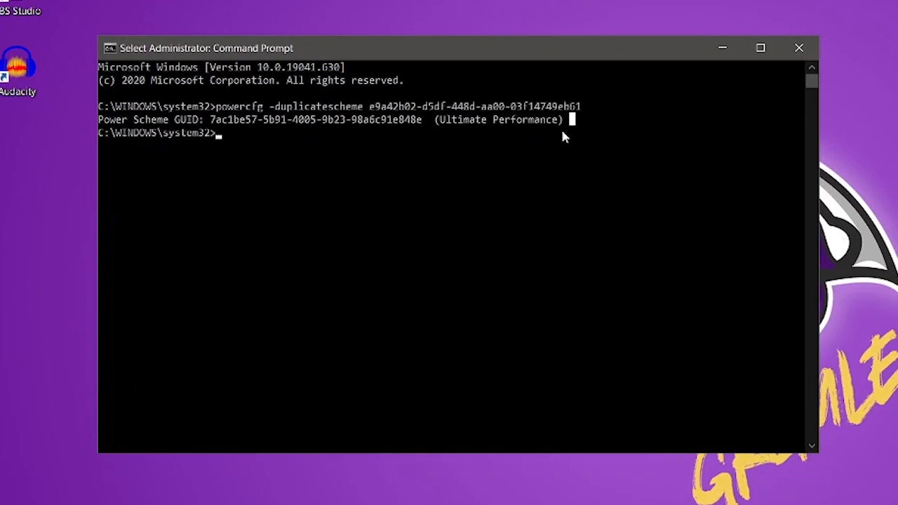
pyautogui.moveTo(579, 127)
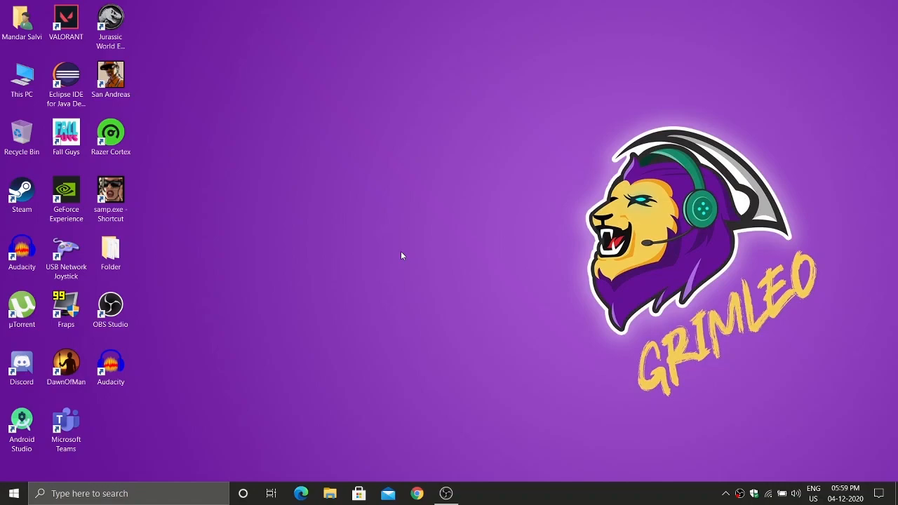
# Run Disk Cleanup on drive C with the Recycle Bin included and delete.
pyautogui.doubleClick(22, 78)
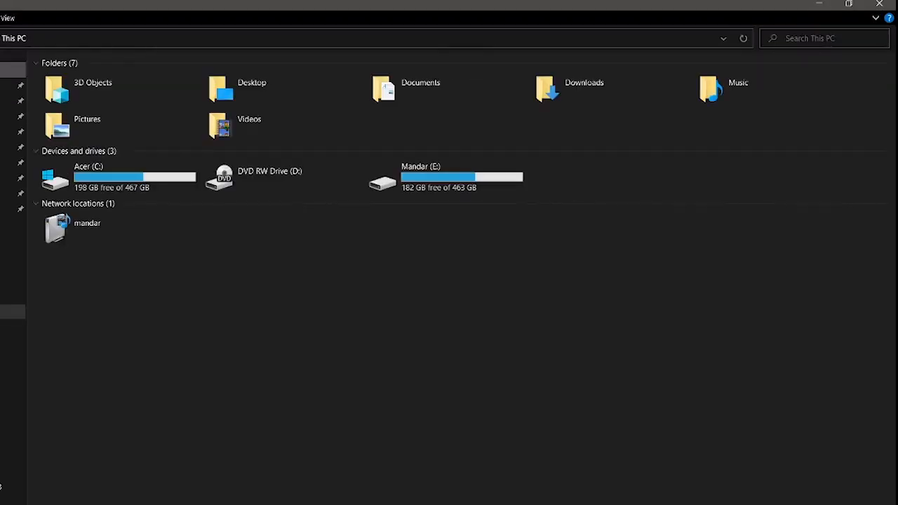
pyautogui.rightClick(116, 178)
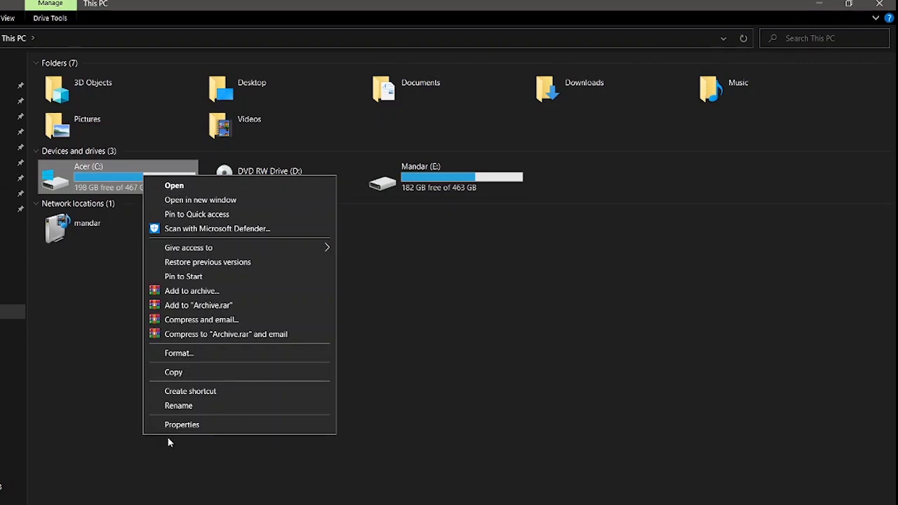
pyautogui.click(182, 425)
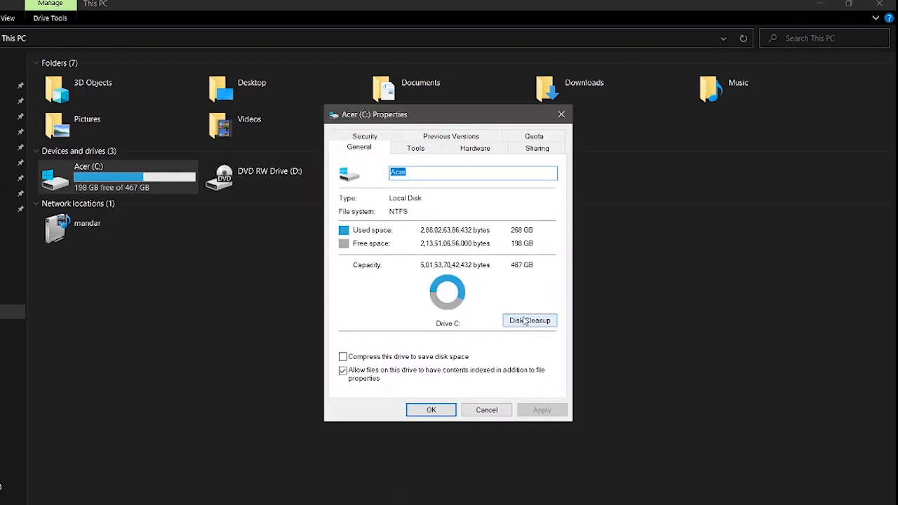
pyautogui.moveTo(555, 347)
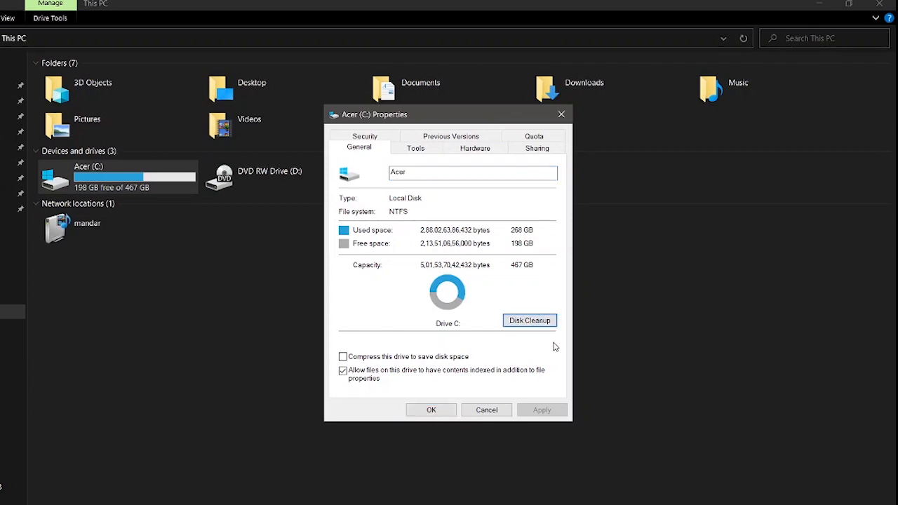
pyautogui.click(529, 320)
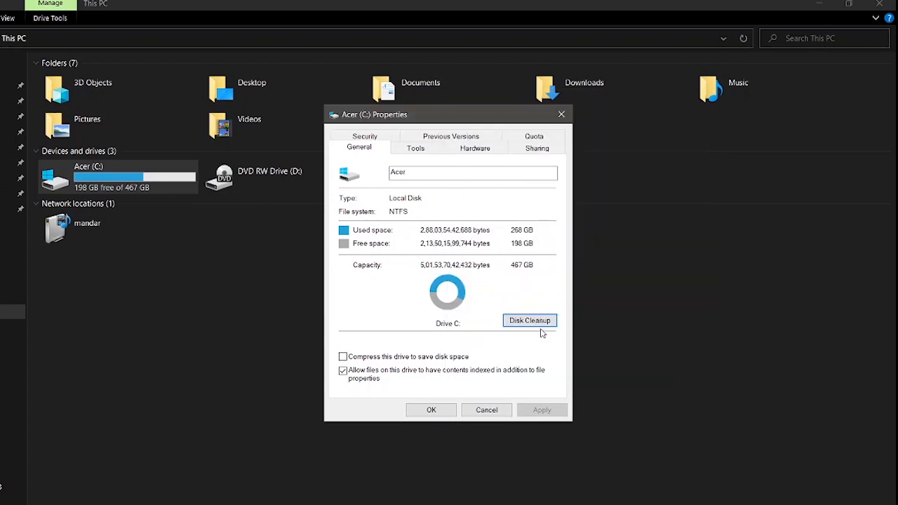
pyautogui.click(529, 320)
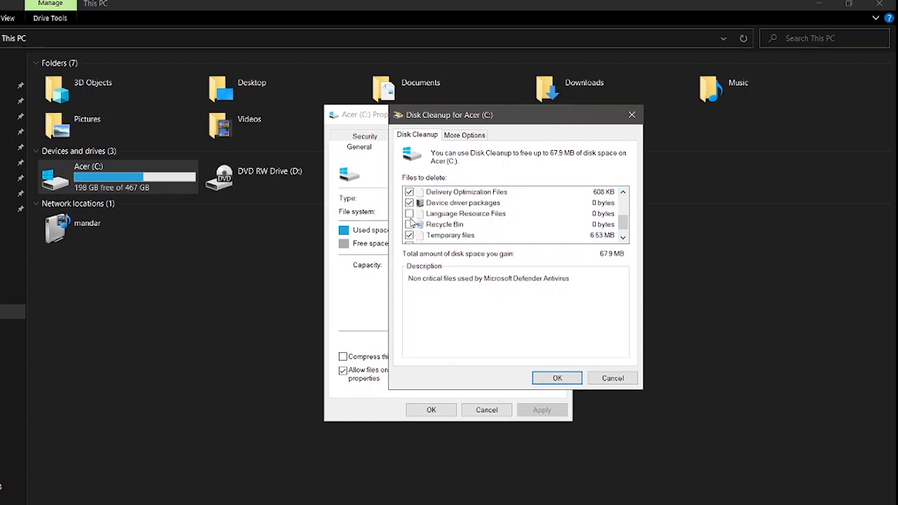
pyautogui.click(409, 214)
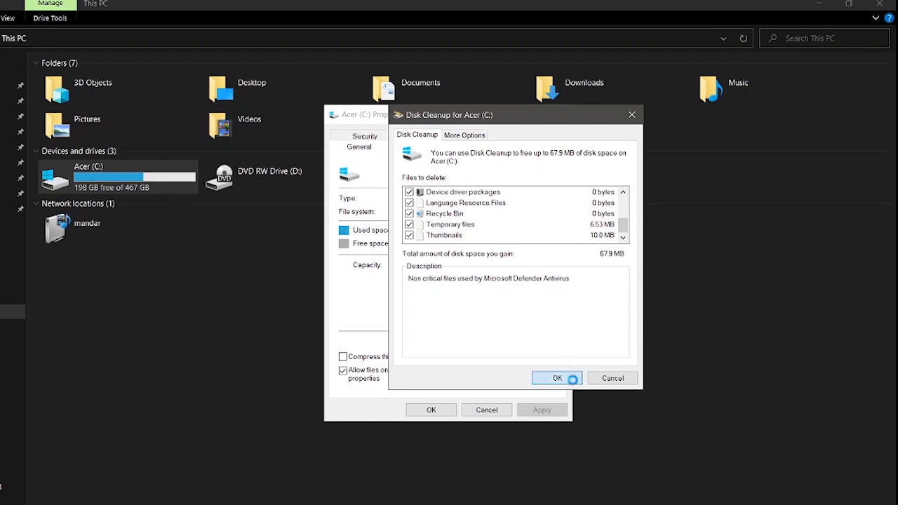
pyautogui.click(557, 378)
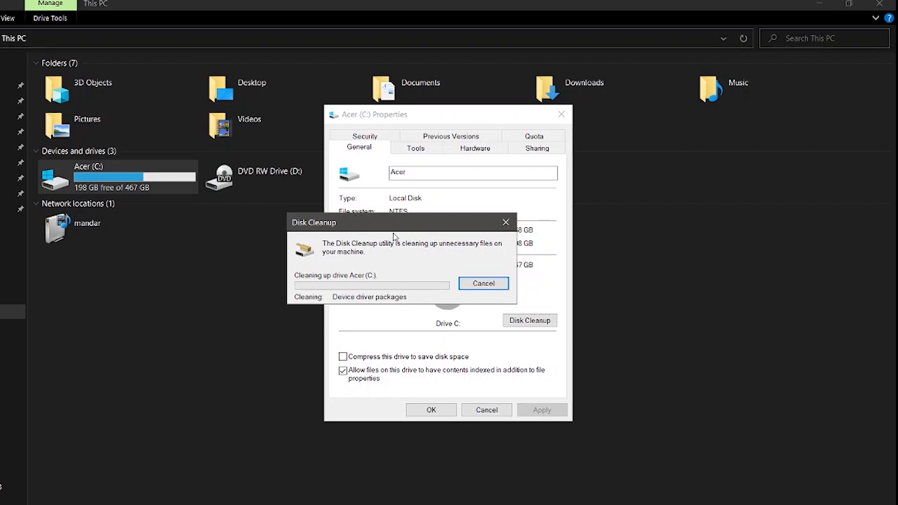
pyautogui.moveTo(413, 235)
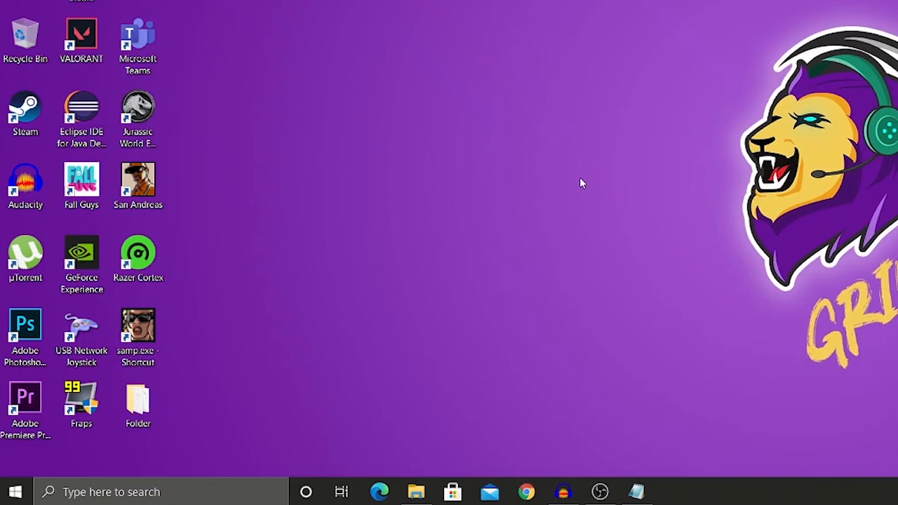
pyautogui.moveTo(569, 191)
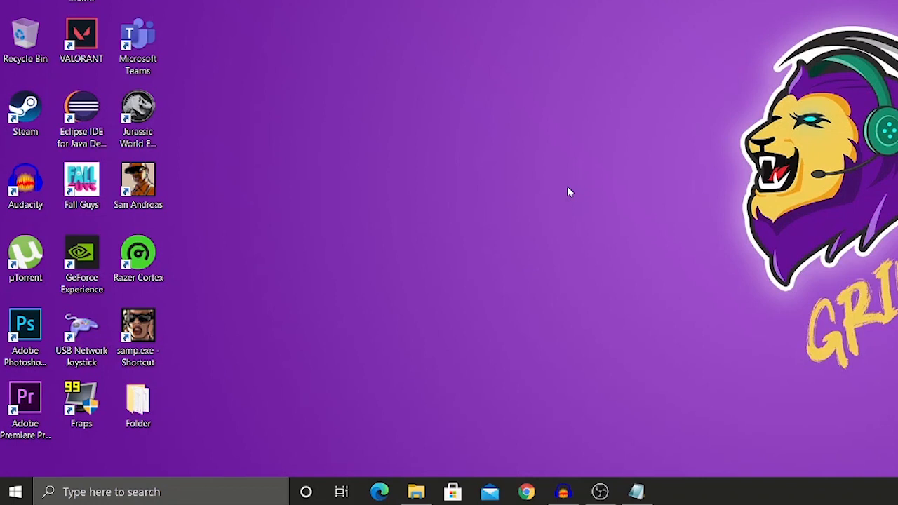
pyautogui.moveTo(587, 83)
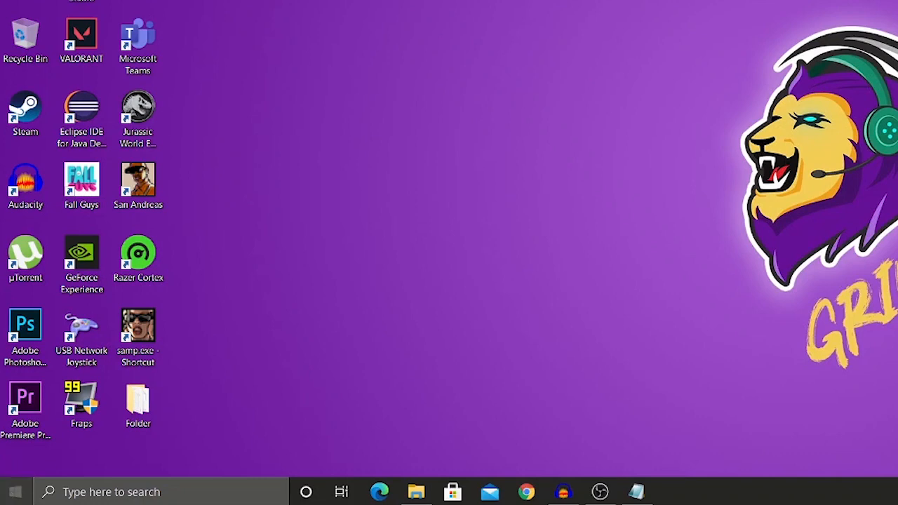
# Disable Java Update Scheduler in Task Manager's Startup list, then close Task Manager.
pyautogui.rightClick(14, 491)
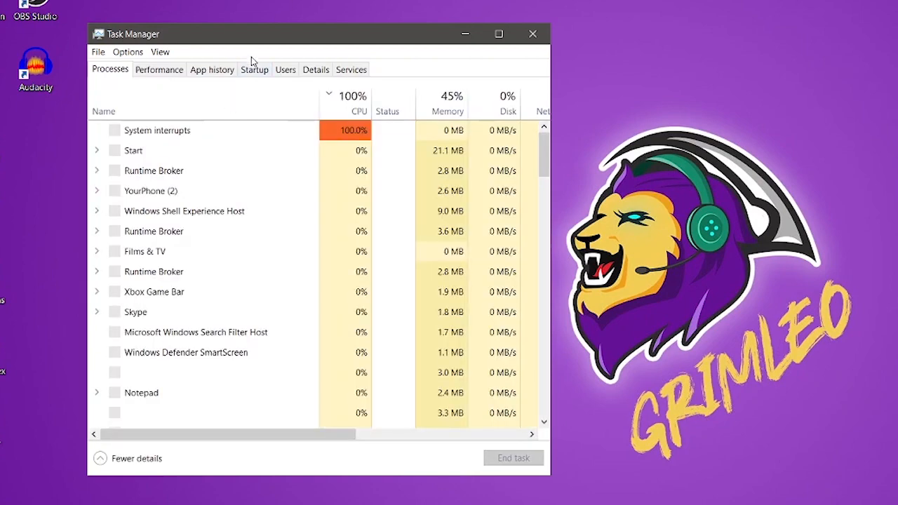
pyautogui.click(254, 69)
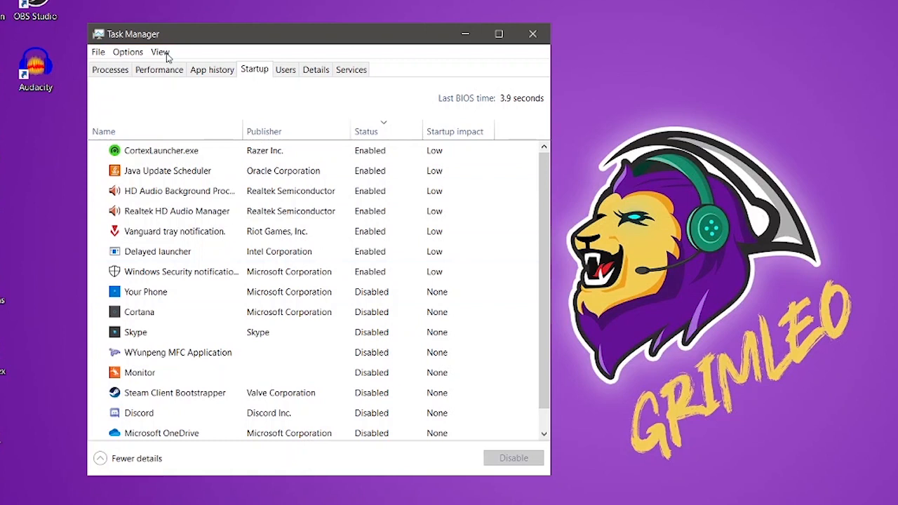
pyautogui.moveTo(403, 352)
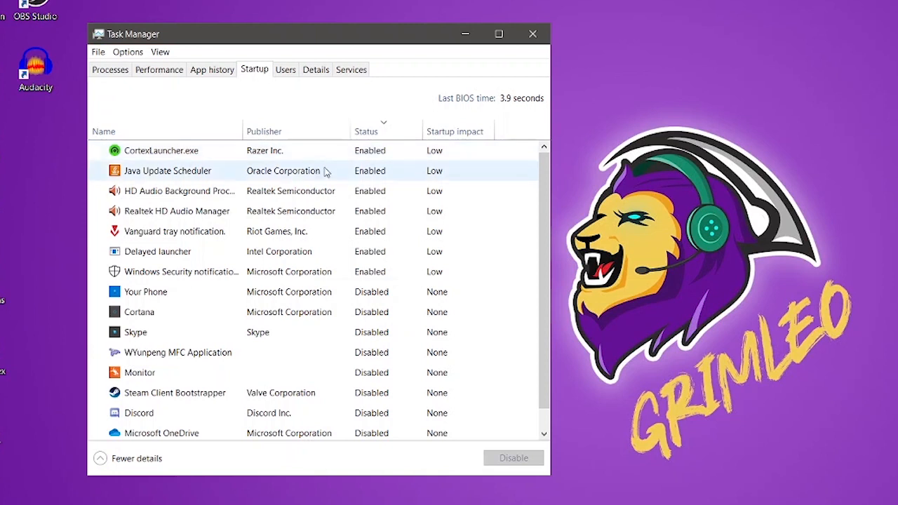
pyautogui.moveTo(195, 168)
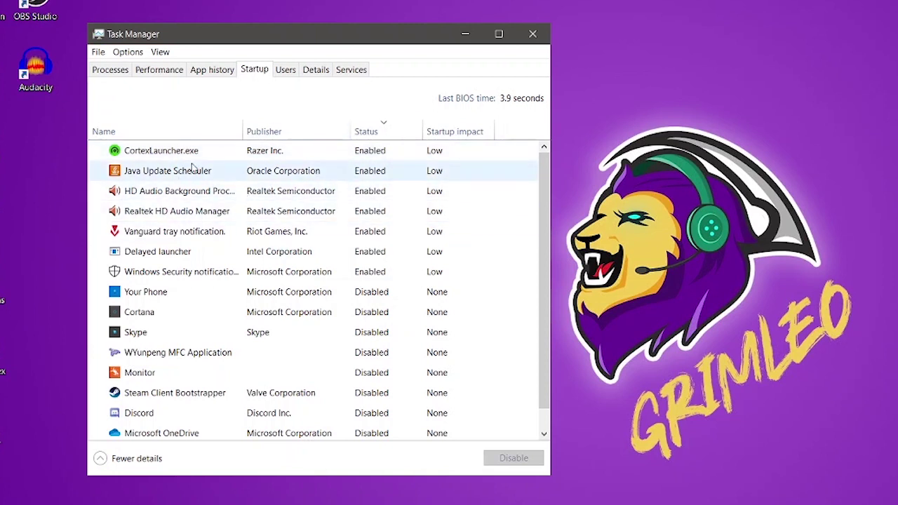
pyautogui.click(161, 150)
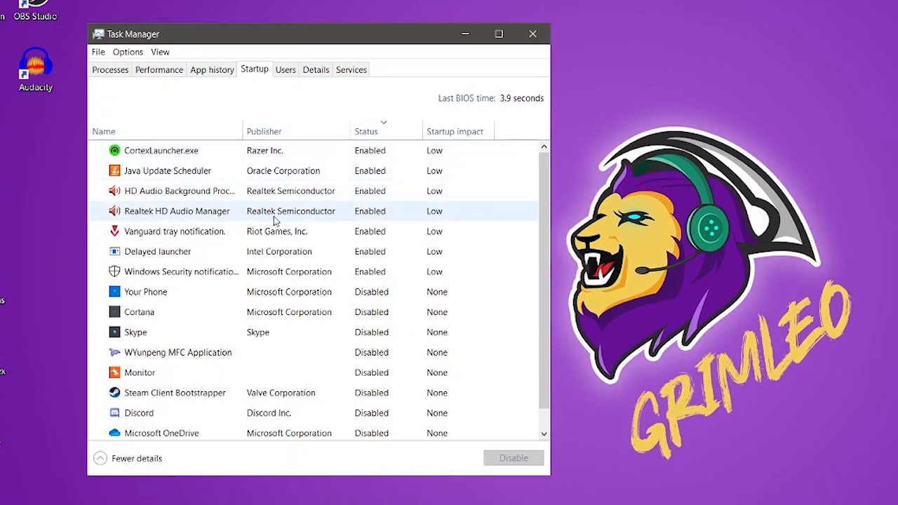
pyautogui.moveTo(235, 216)
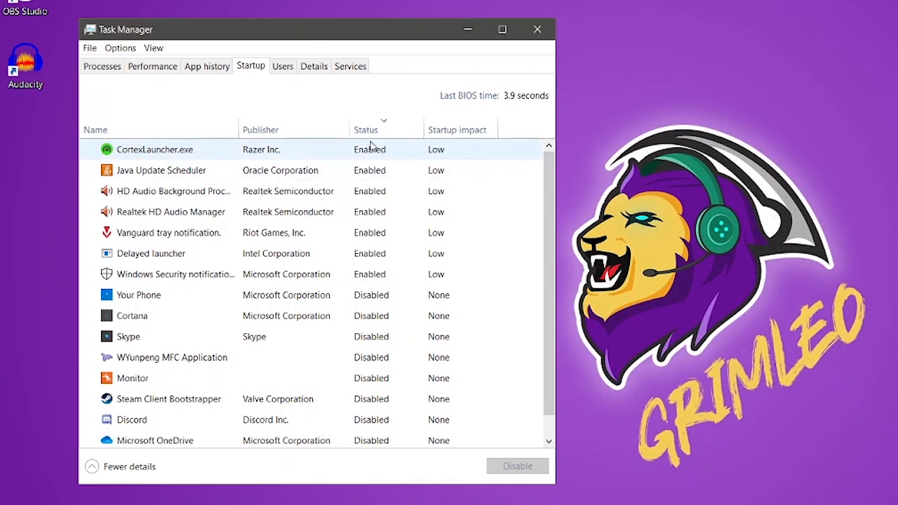
pyautogui.moveTo(210, 156)
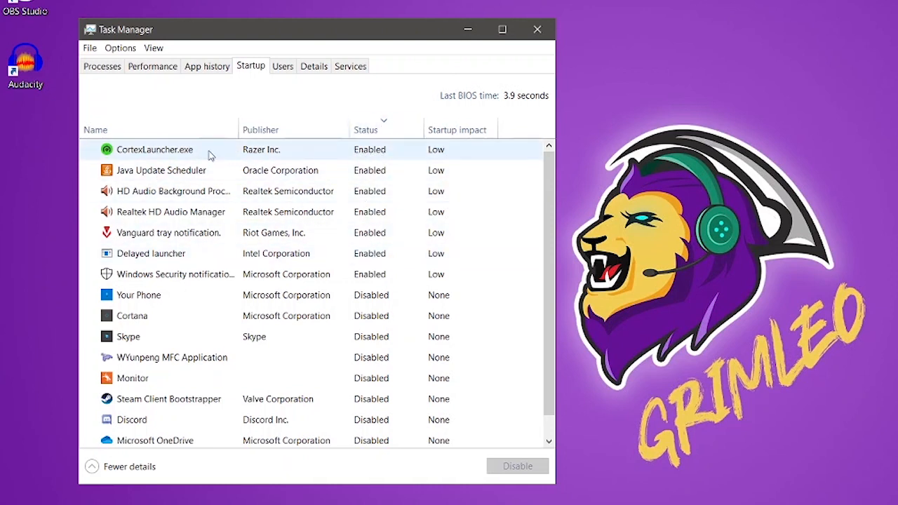
pyautogui.rightClick(161, 170)
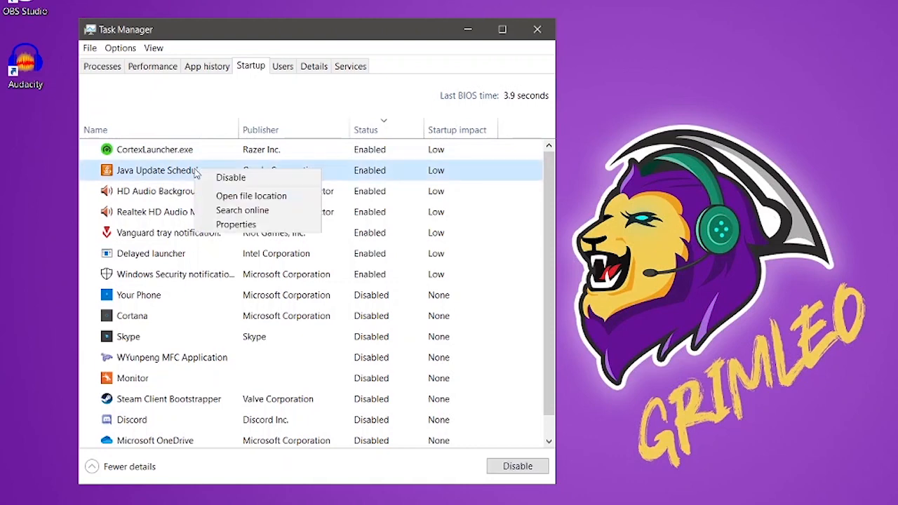
pyautogui.moveTo(230, 177)
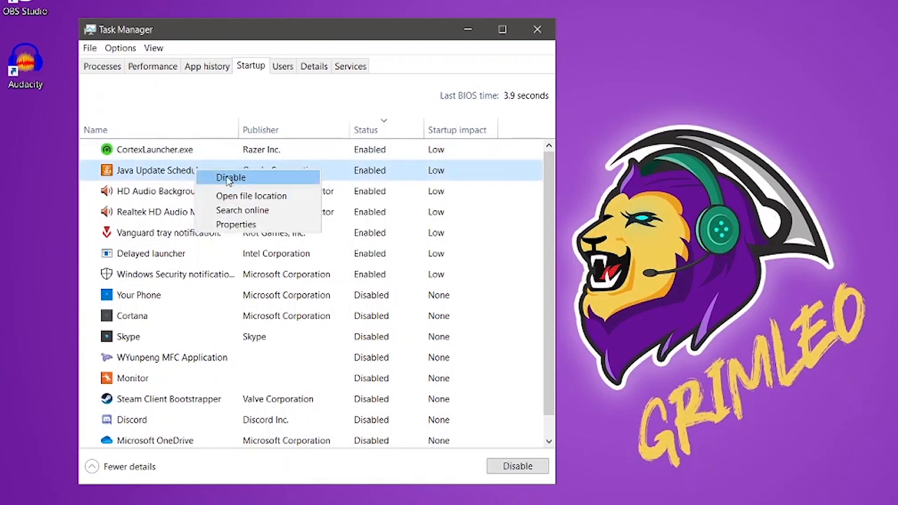
pyautogui.click(231, 177)
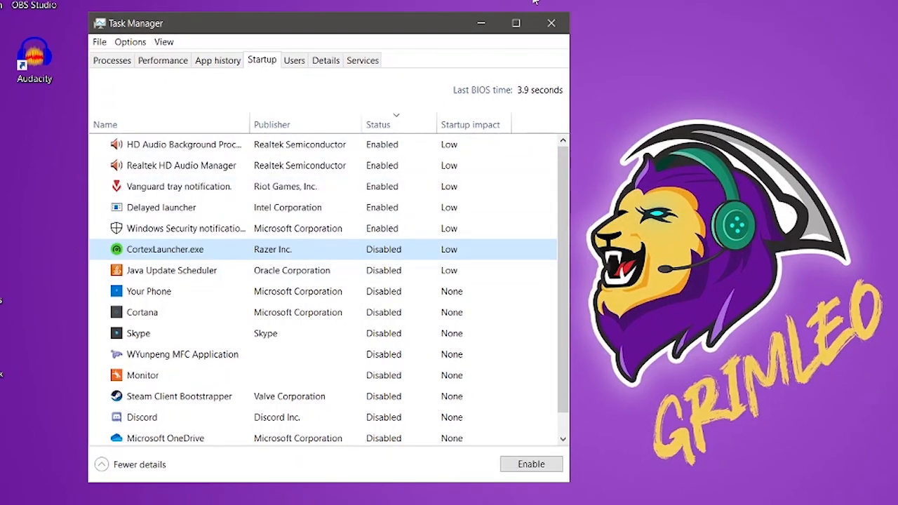
pyautogui.click(552, 22)
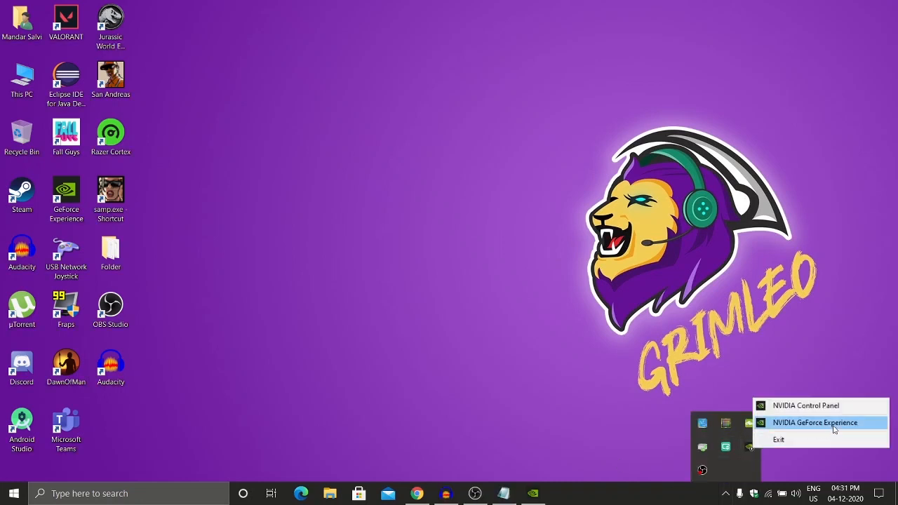
pyautogui.moveTo(784, 426)
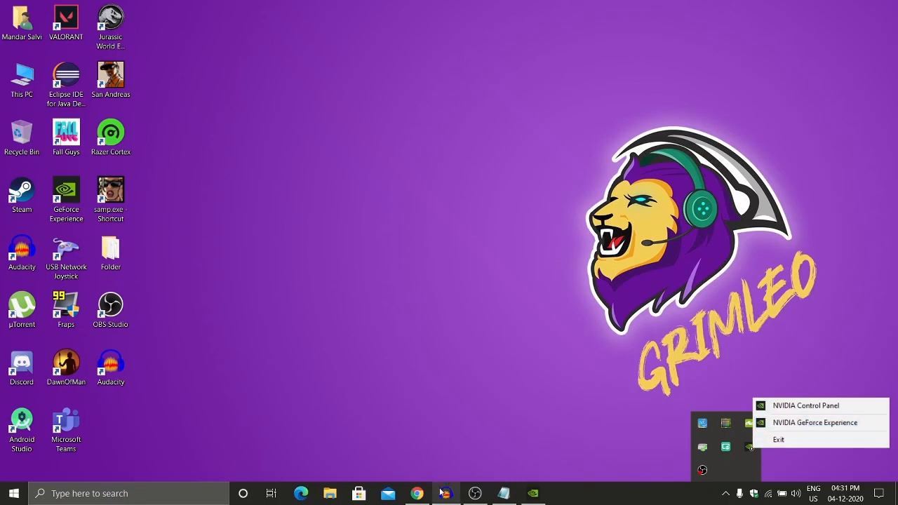
# Start downloading Game Ready driver 457.51 from GeForce Experience's Drivers section.
pyautogui.click(814, 422)
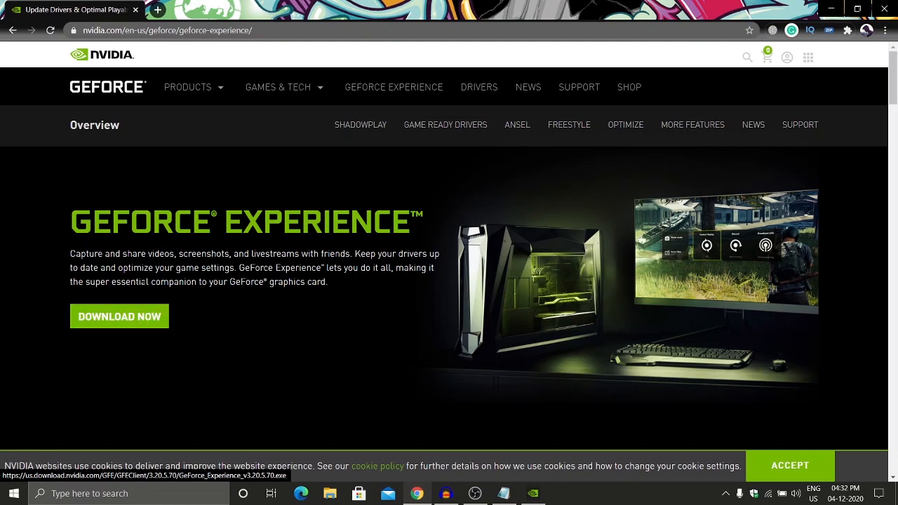
pyautogui.moveTo(832, 5)
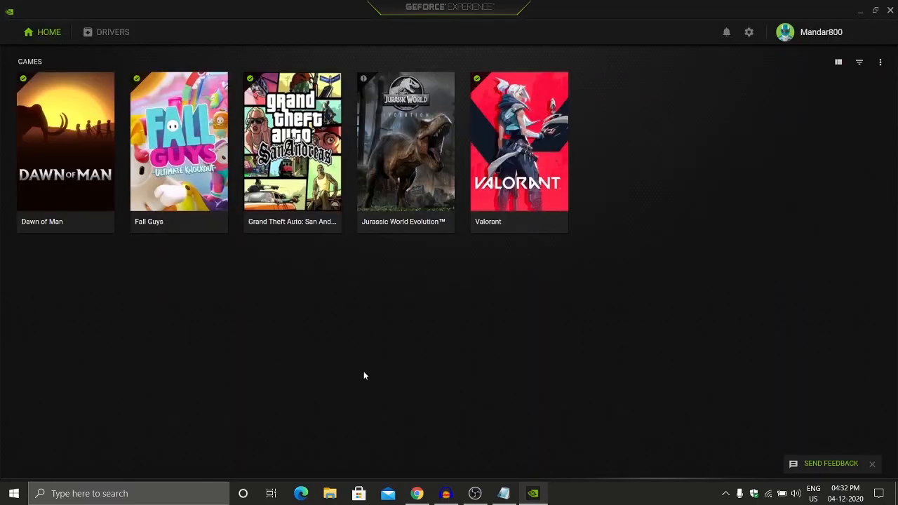
pyautogui.moveTo(106, 32)
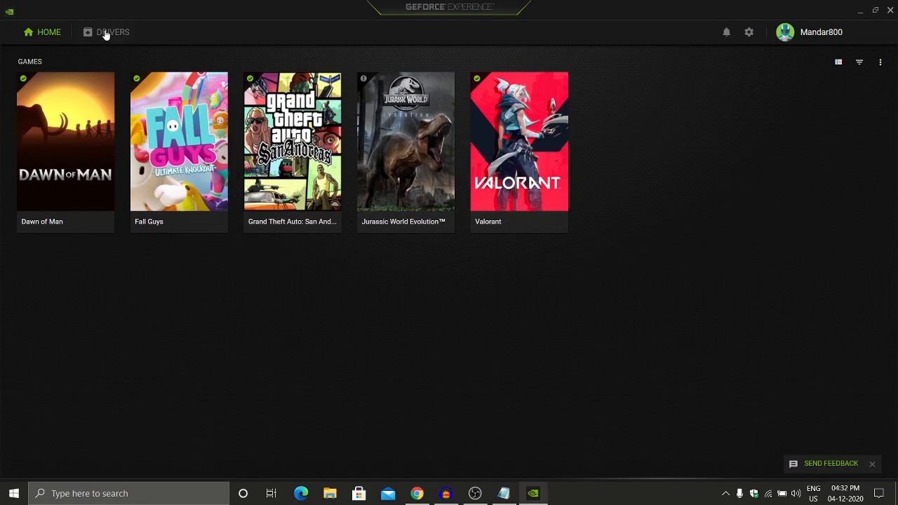
pyautogui.click(112, 32)
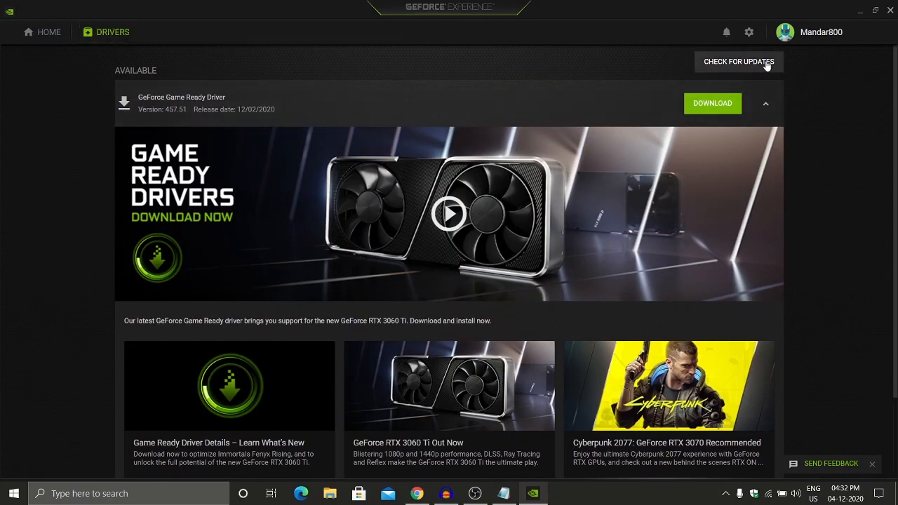
pyautogui.moveTo(735, 83)
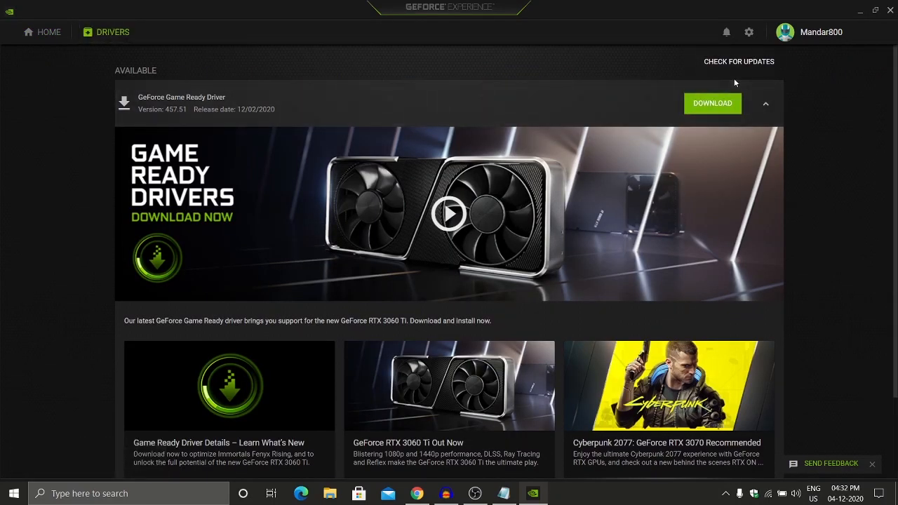
pyautogui.moveTo(709, 119)
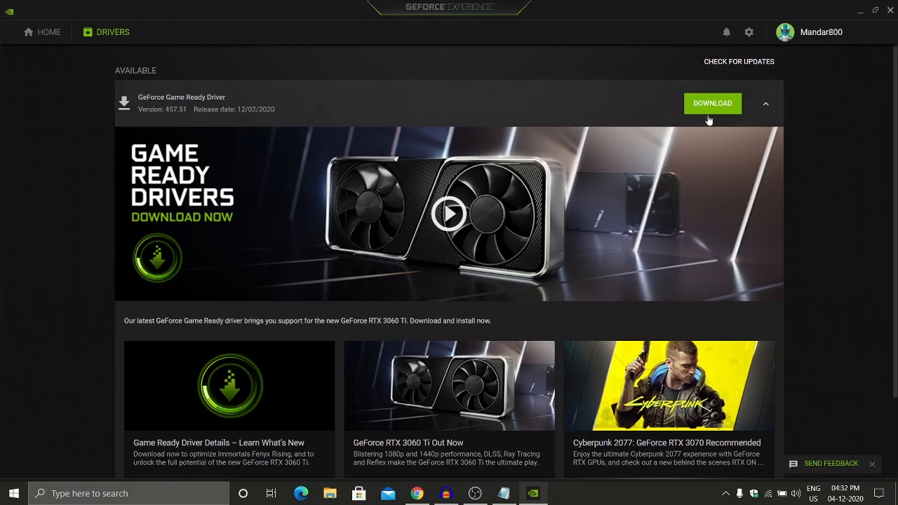
pyautogui.click(713, 103)
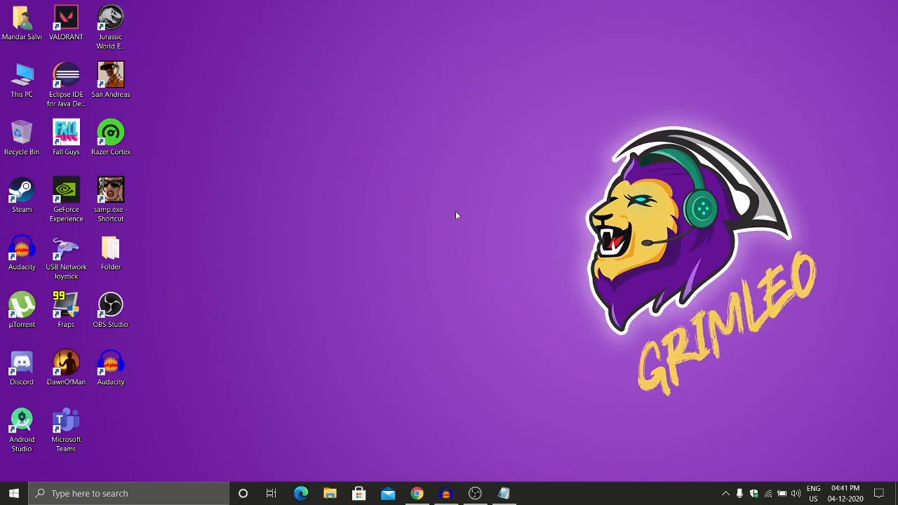
pyautogui.moveTo(415, 252)
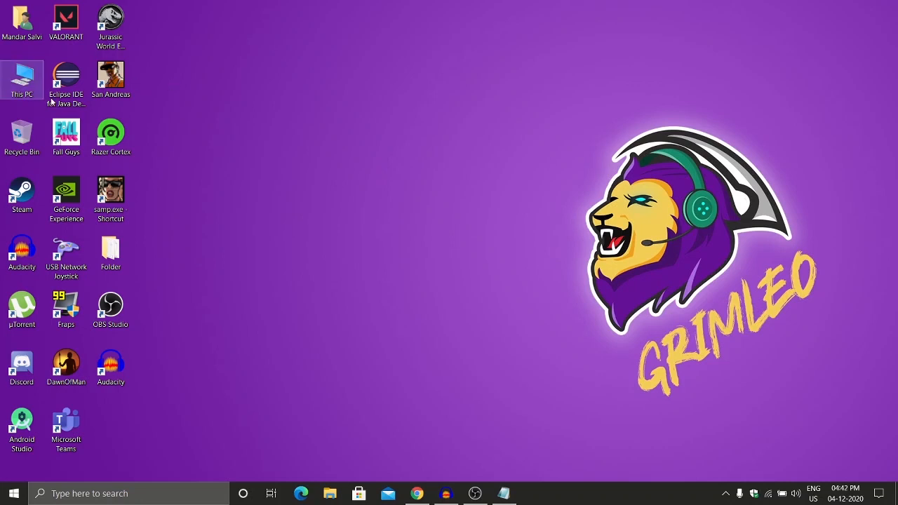
# Open Advanced system settings from This PC's Properties page.
pyautogui.rightClick(22, 77)
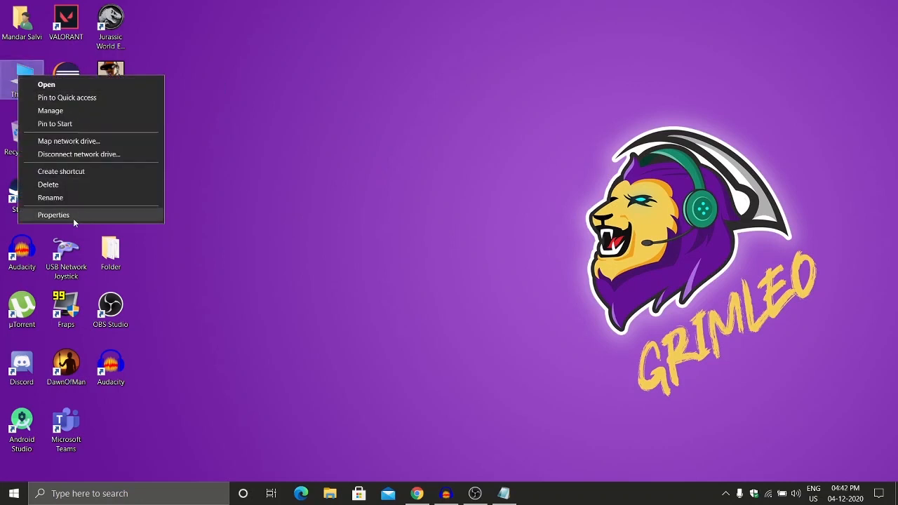
pyautogui.click(54, 215)
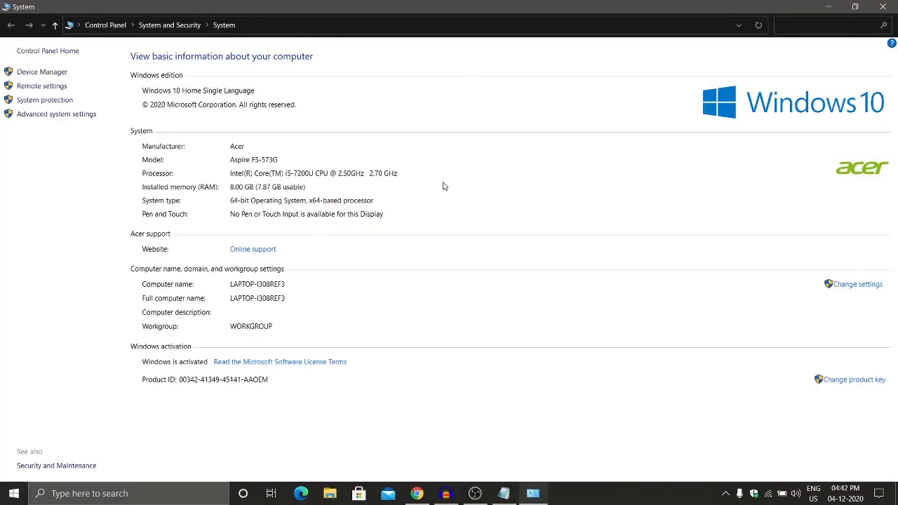
pyautogui.moveTo(56, 113)
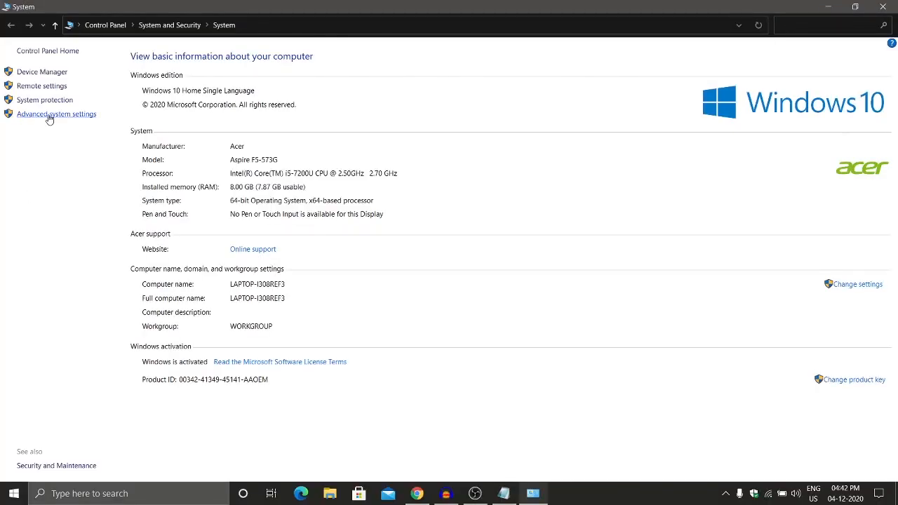
pyautogui.click(56, 114)
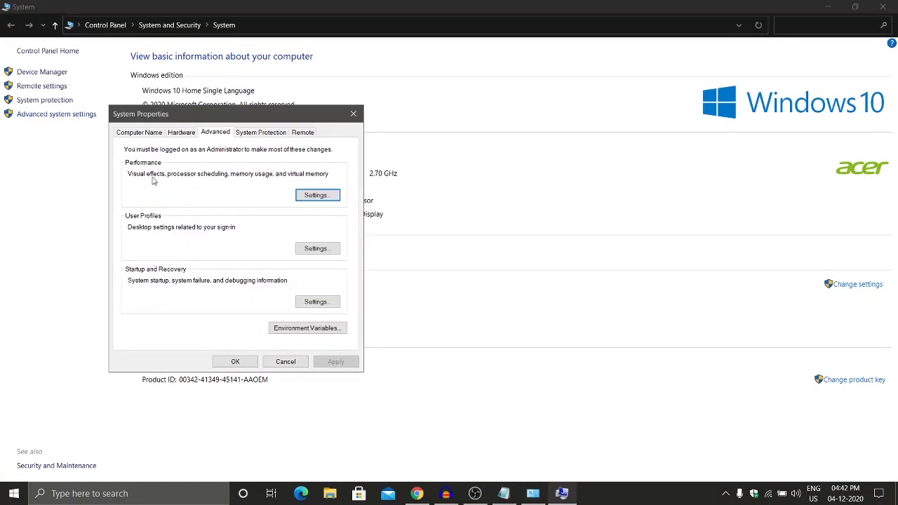
# Set custom visual effects keeping only thumbnails and smooth screen-font edges, and apply.
pyautogui.click(317, 195)
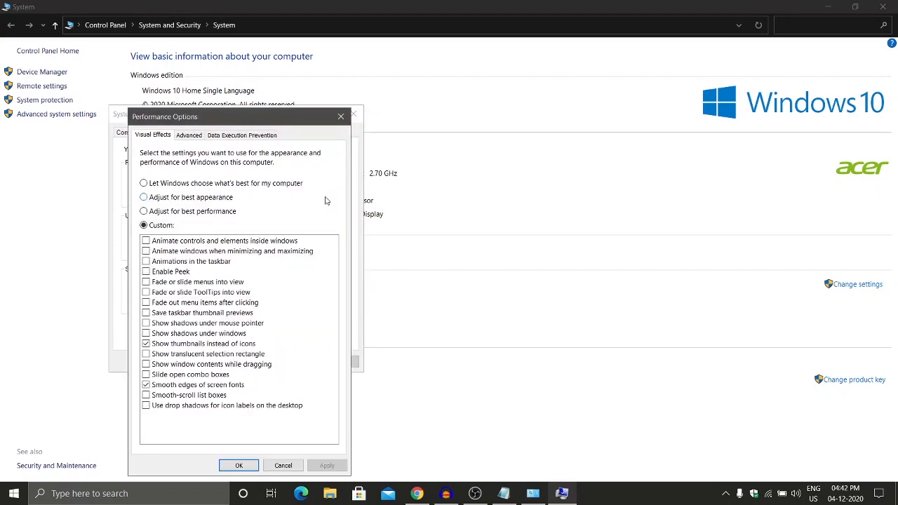
pyautogui.moveTo(162, 246)
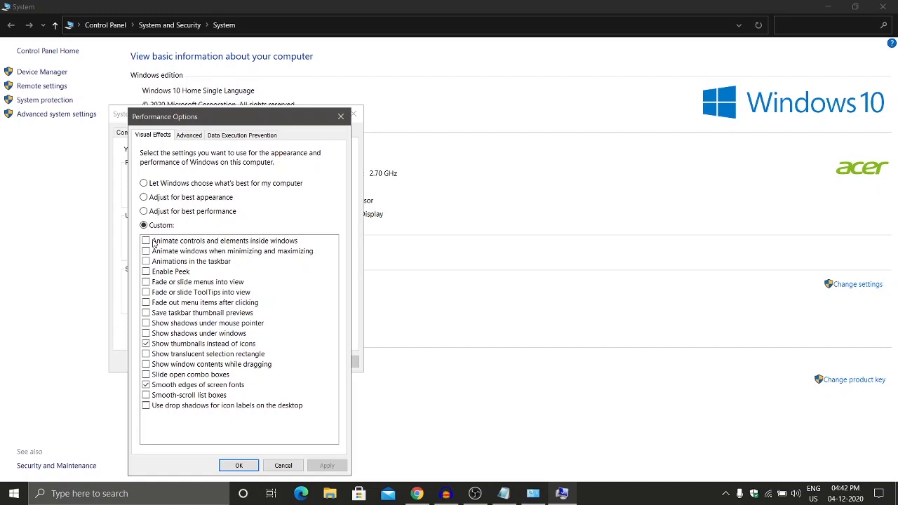
pyautogui.click(146, 385)
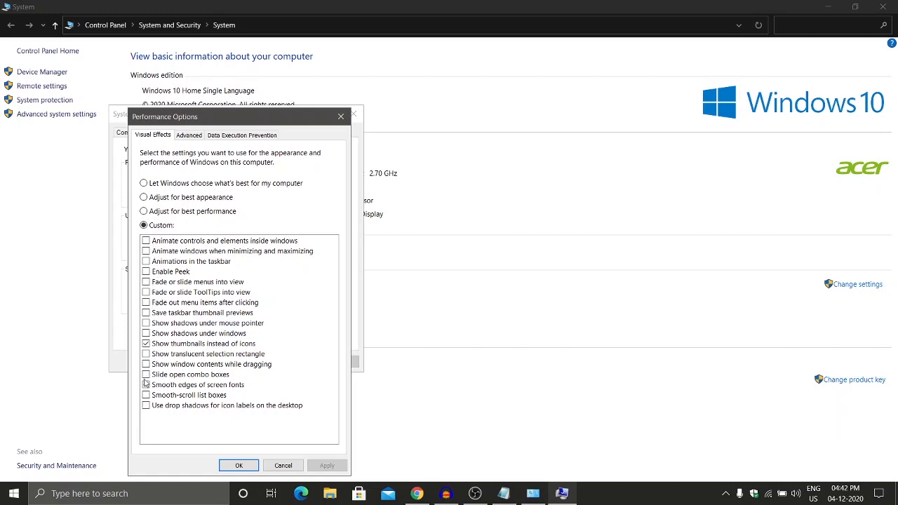
pyautogui.click(146, 384)
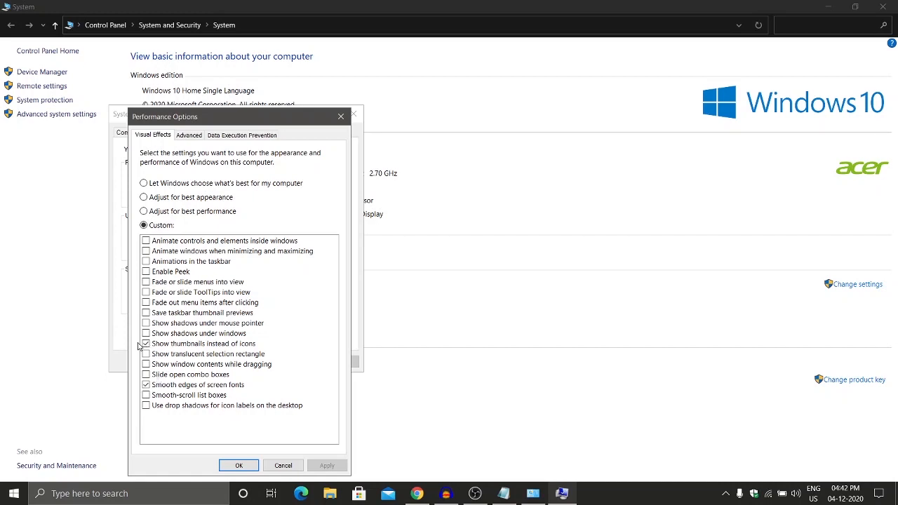
pyautogui.click(145, 343)
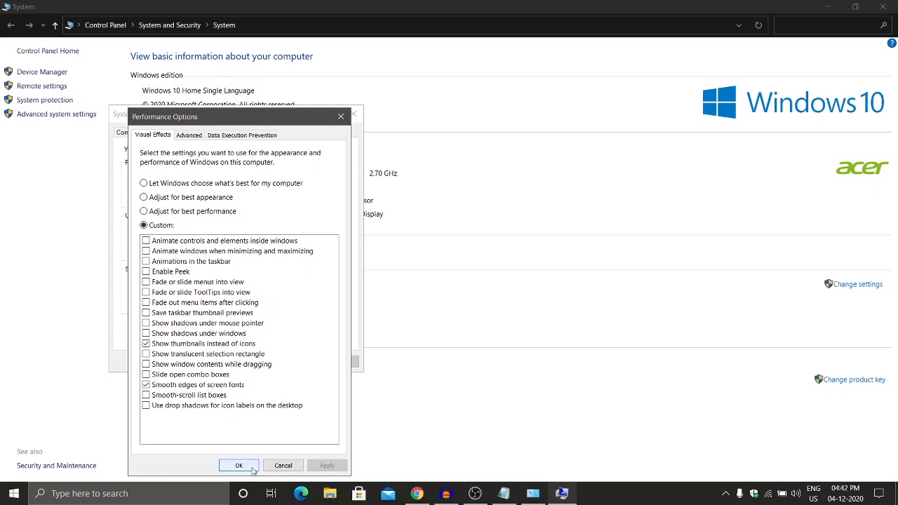
pyautogui.click(238, 465)
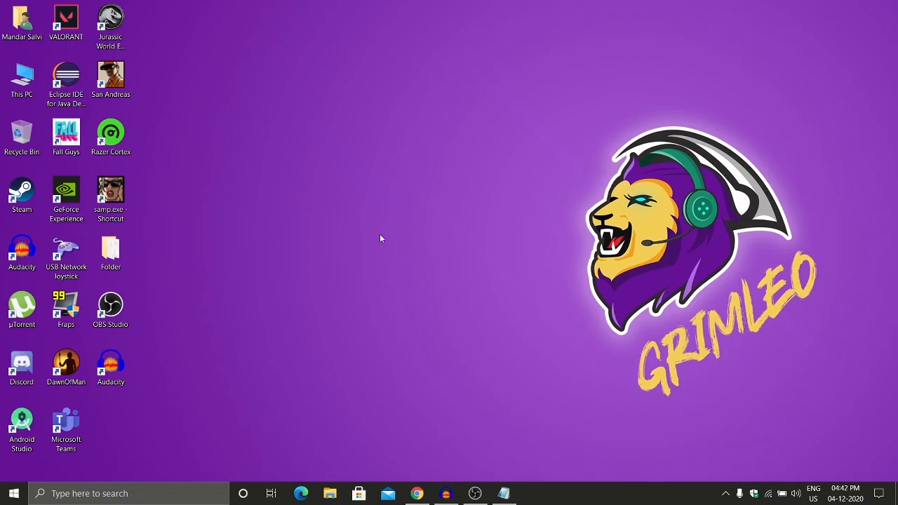
pyautogui.moveTo(307, 306)
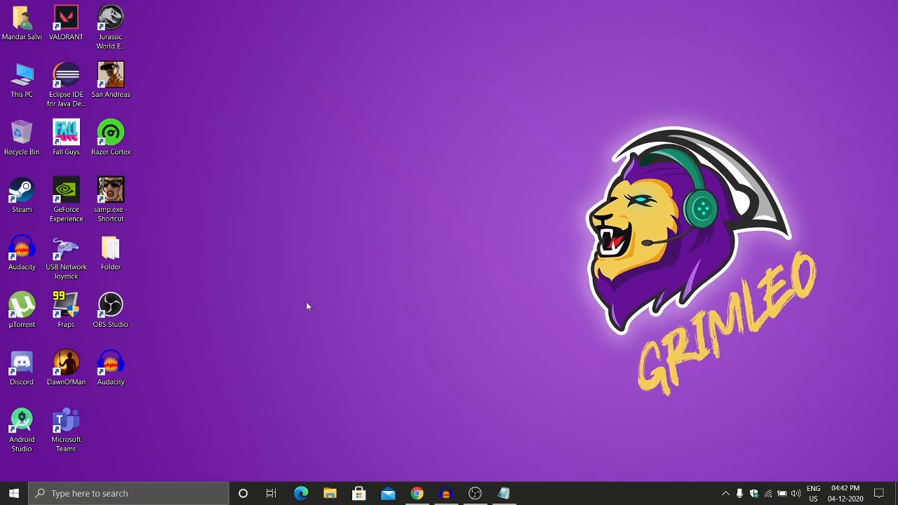
# Toggle Xbox Game Bar off under Settings > Gaming.
pyautogui.click(13, 493)
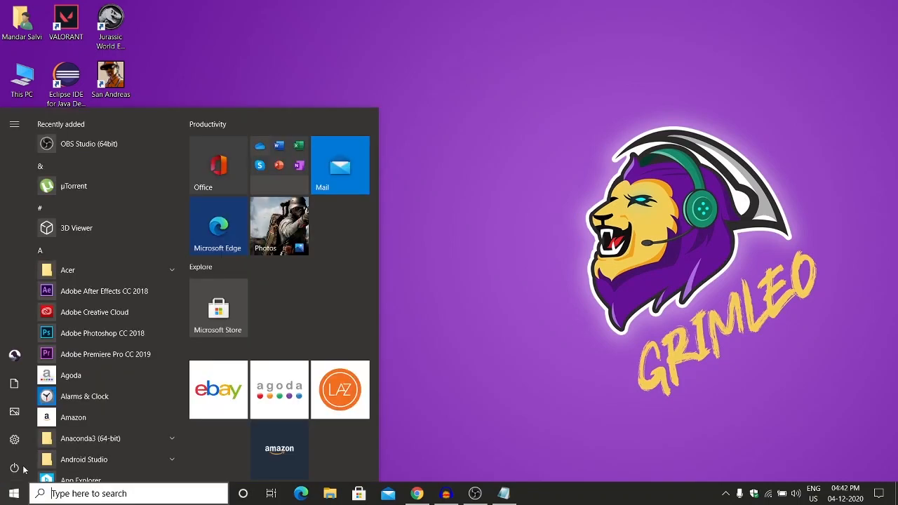
pyautogui.click(14, 439)
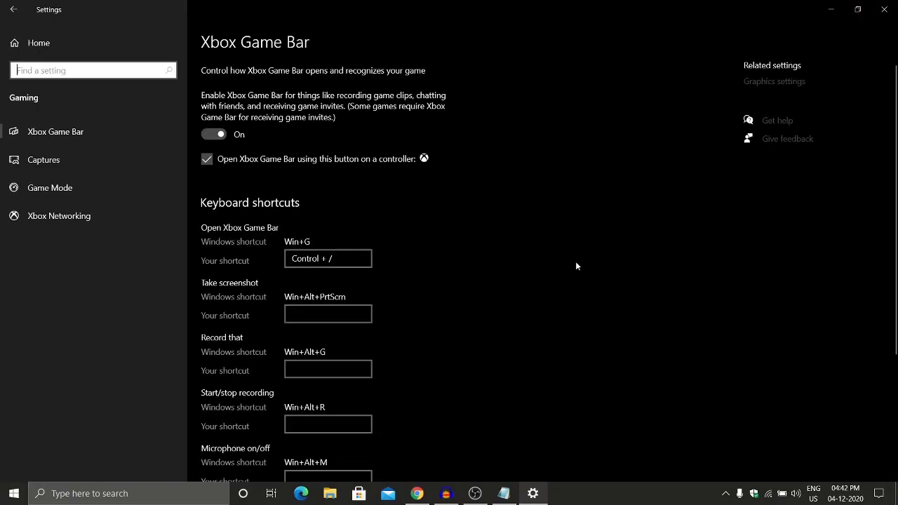
pyautogui.click(213, 134)
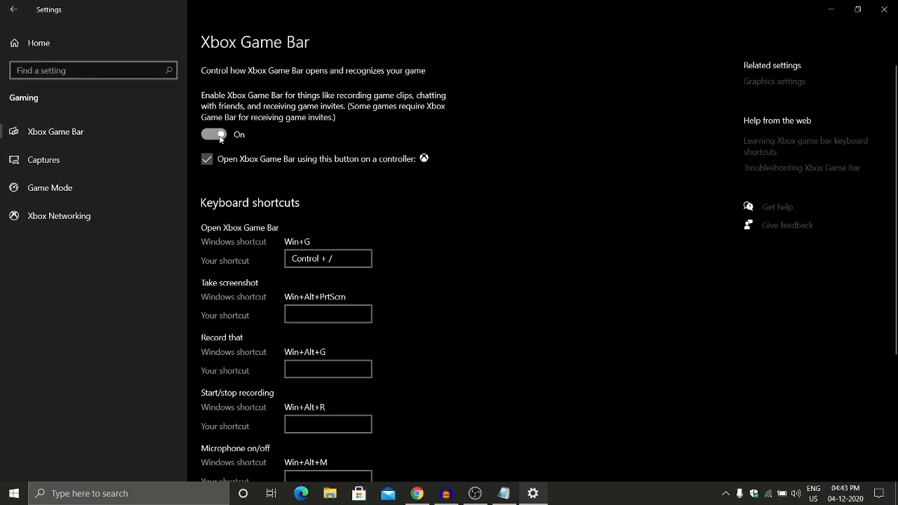
pyautogui.click(213, 134)
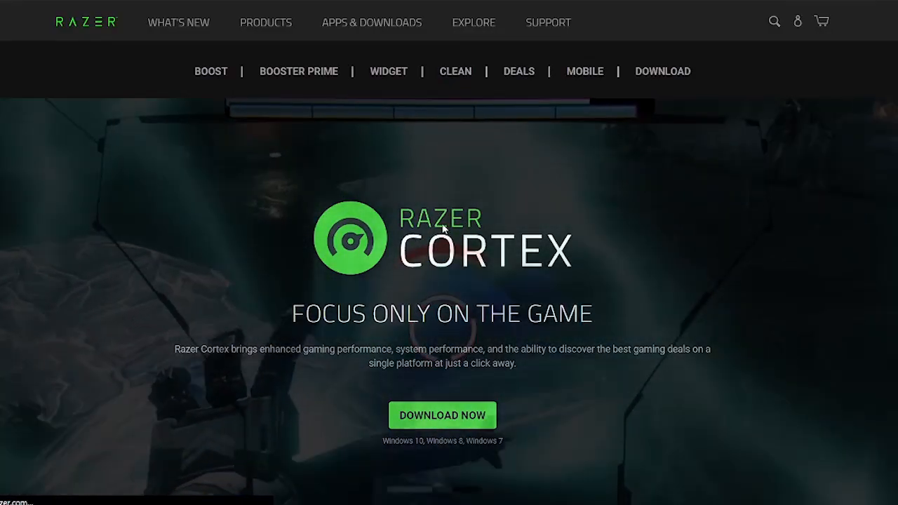
pyautogui.moveTo(519, 204)
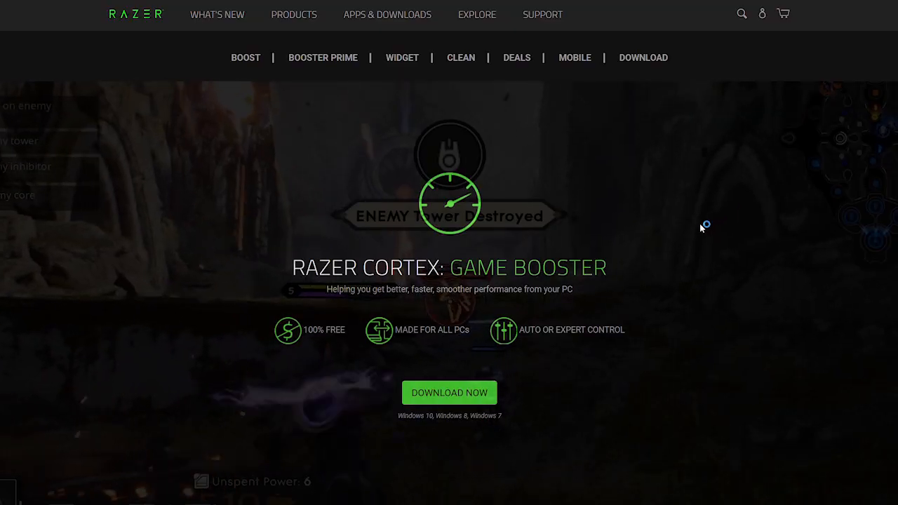
pyautogui.moveTo(617, 279)
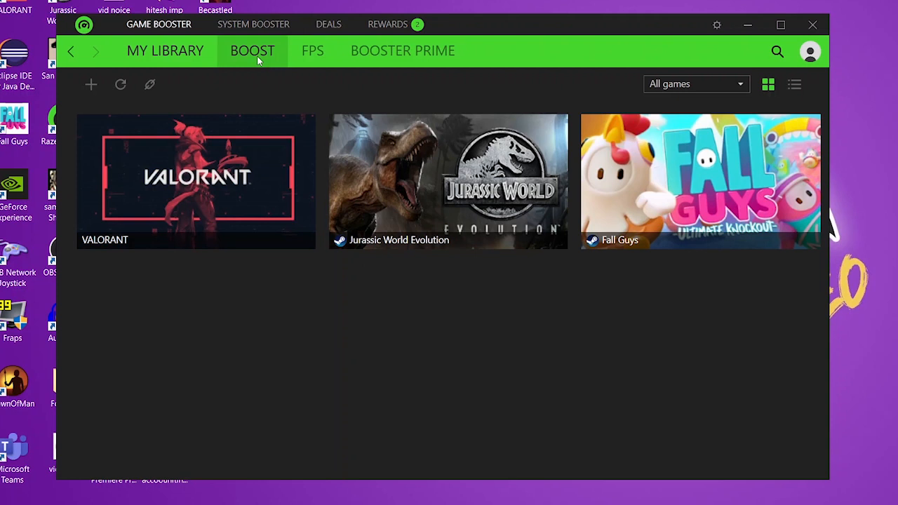
# Show Razer Cortex's BOOST page listing VALORANT, Jurassic World Evolution and Fall Guys.
pyautogui.click(252, 50)
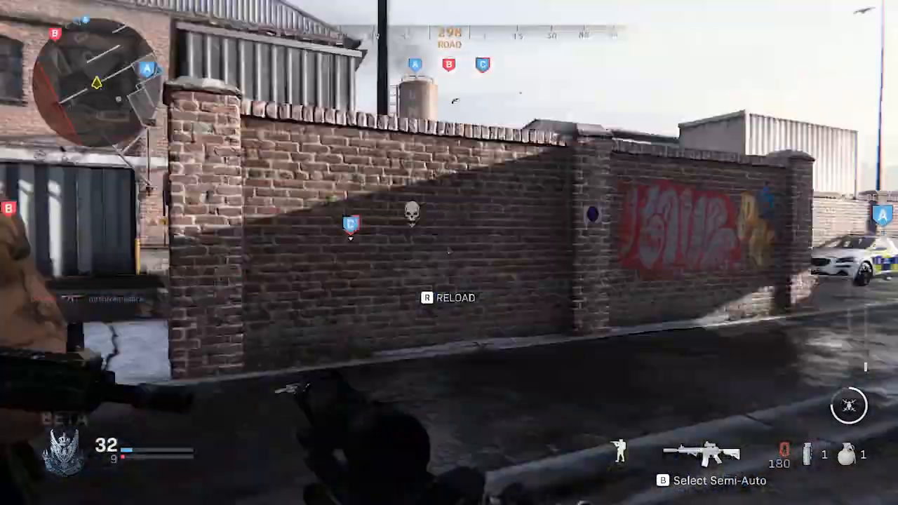
pyautogui.moveTo(449, 253)
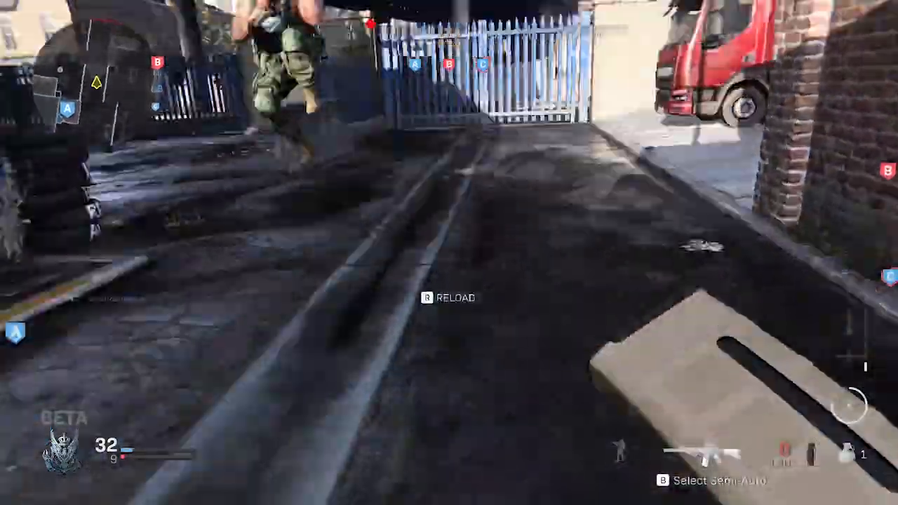